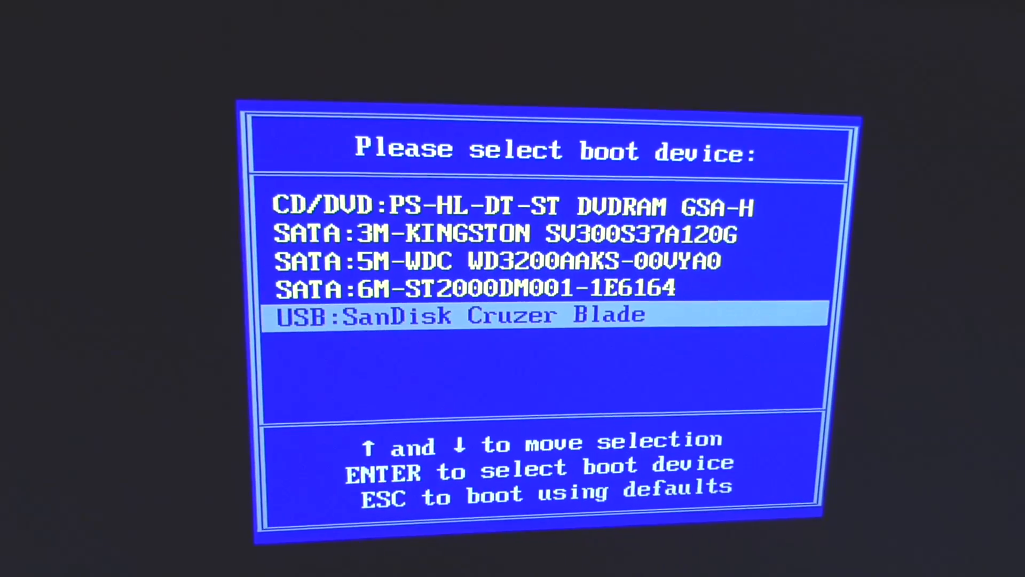
Step: Select USB: SanDisk Cruzer Blade in the boot menu and boot into Windows Setup
key("enter")
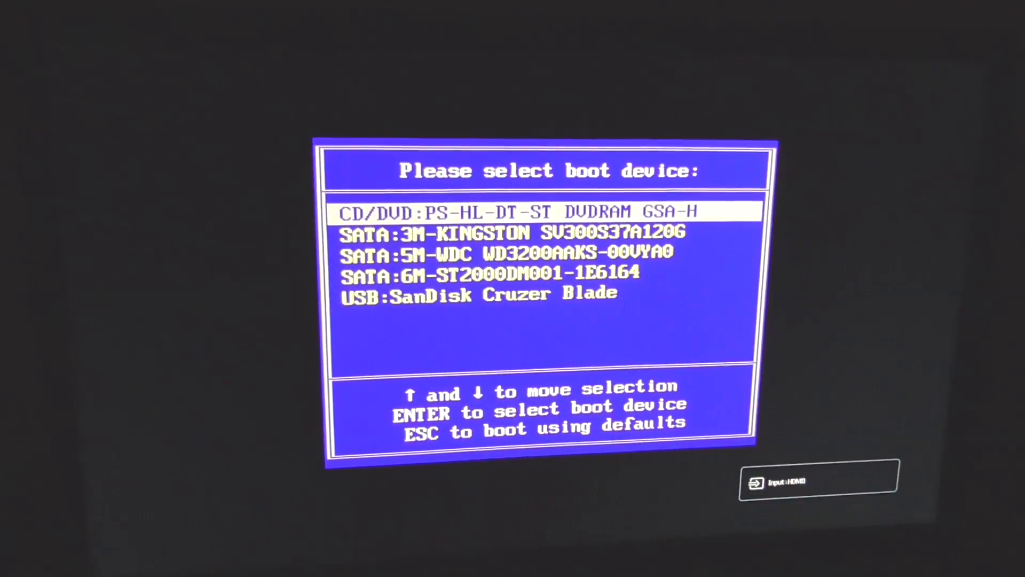
key("down")
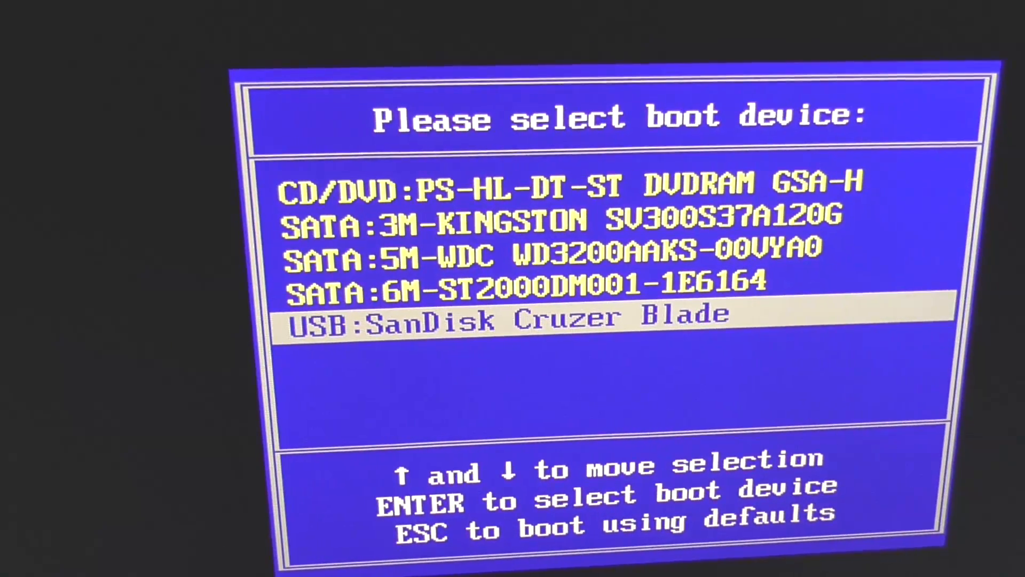
key("enter")
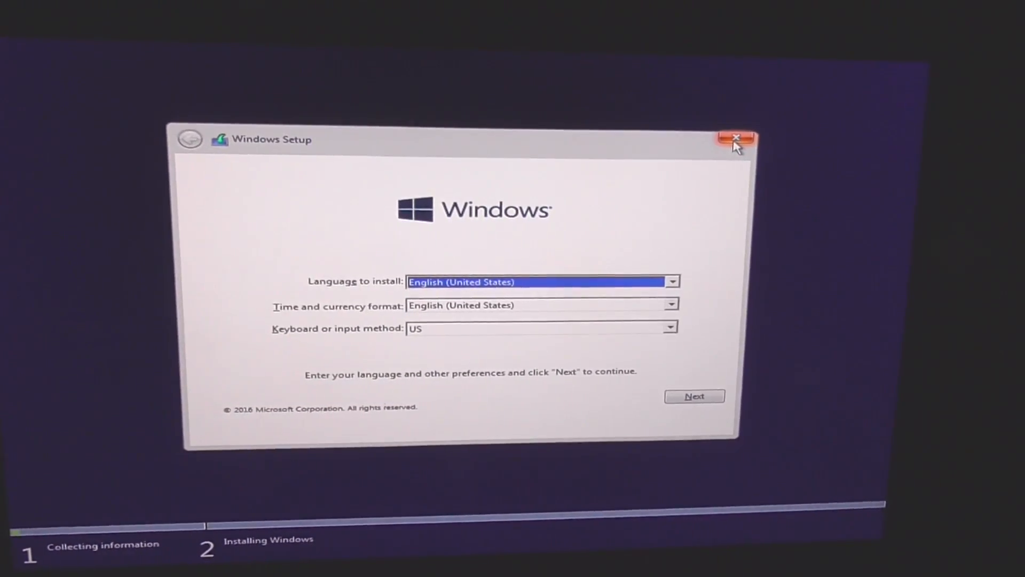
Step: Close Windows Setup and confirm quitting the installer
left_click(736, 137)
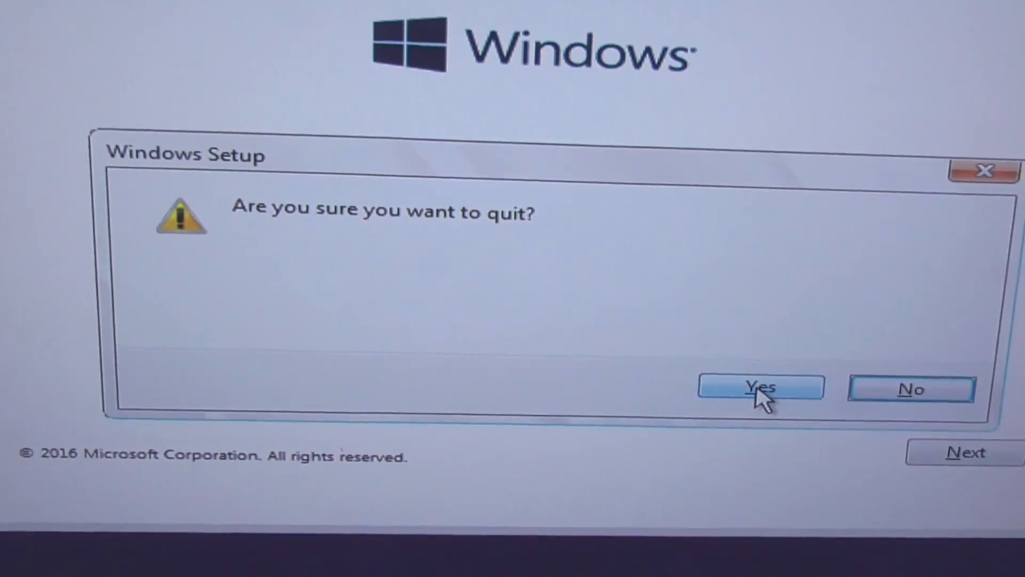
left_click(760, 387)
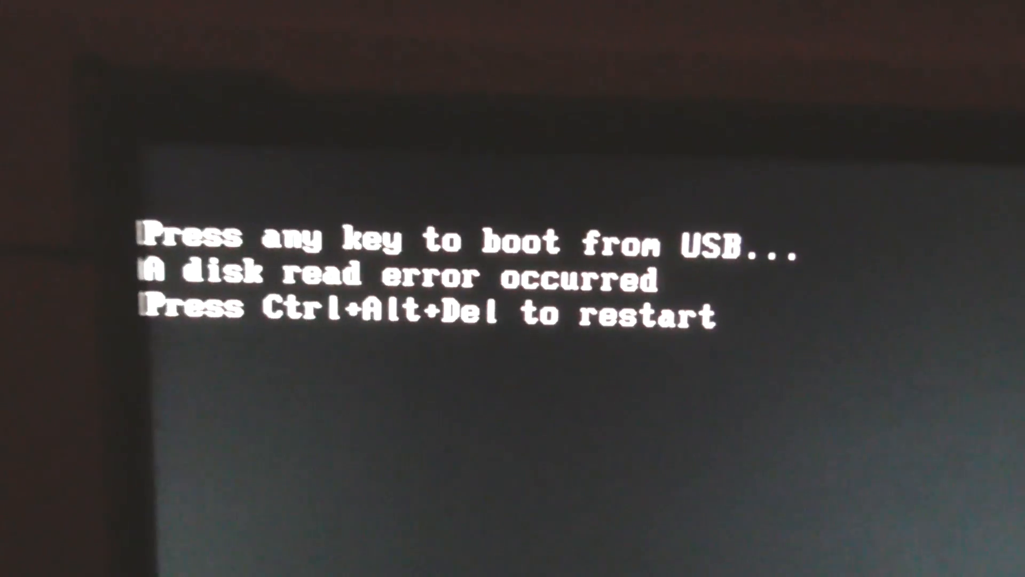
Step: Restart past the disk read error and boot again from the USB drive
key("f12")
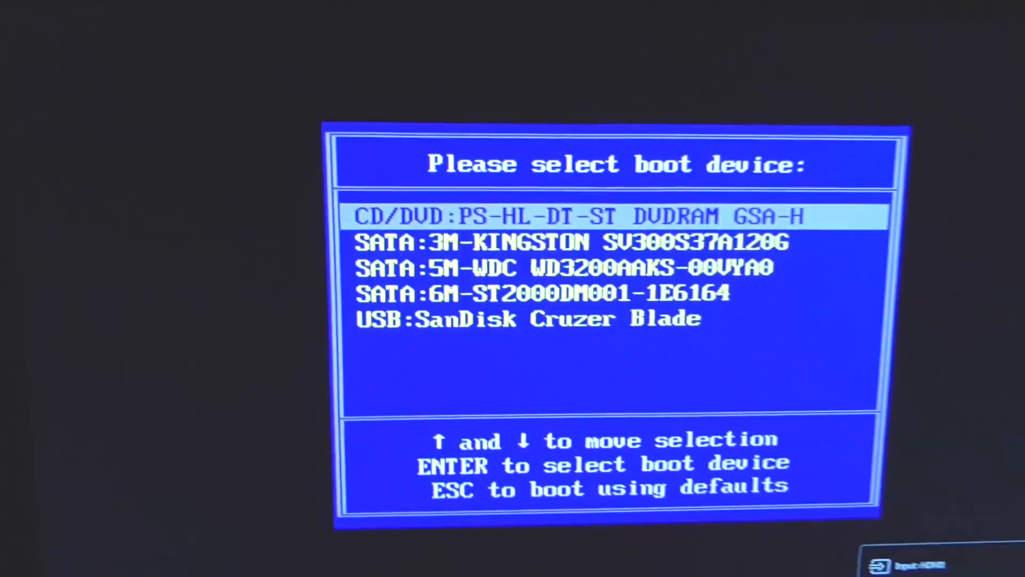
key("Enter")
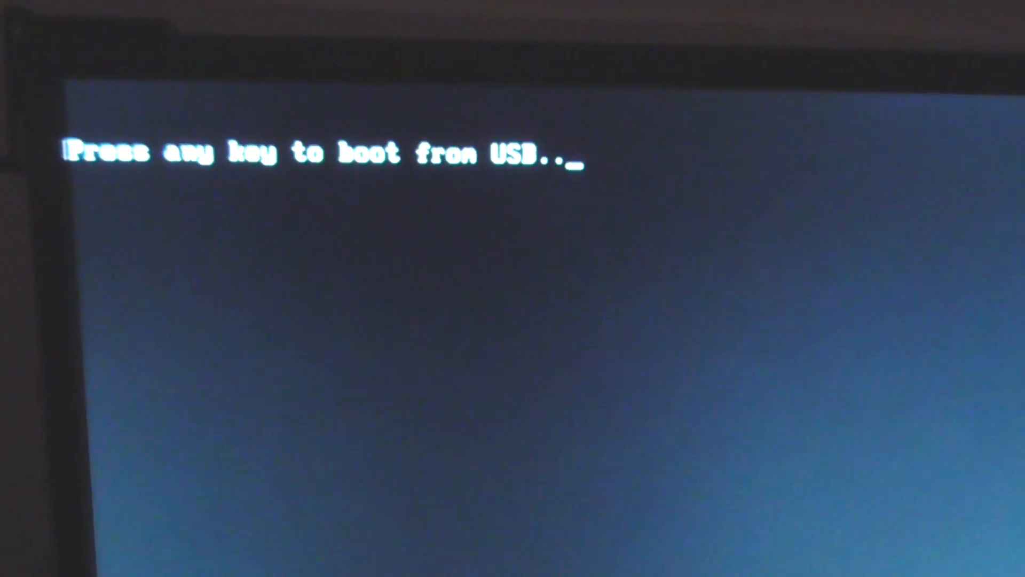